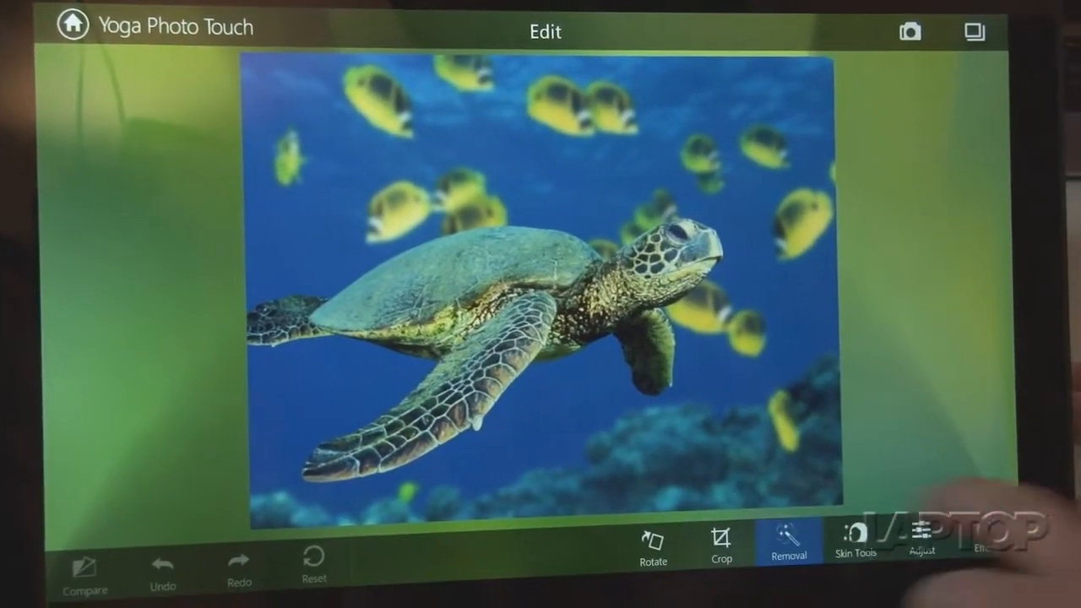
Brush red over the upper-left background fish with Removal and apply the fill to erase them.
left_click(787, 548)
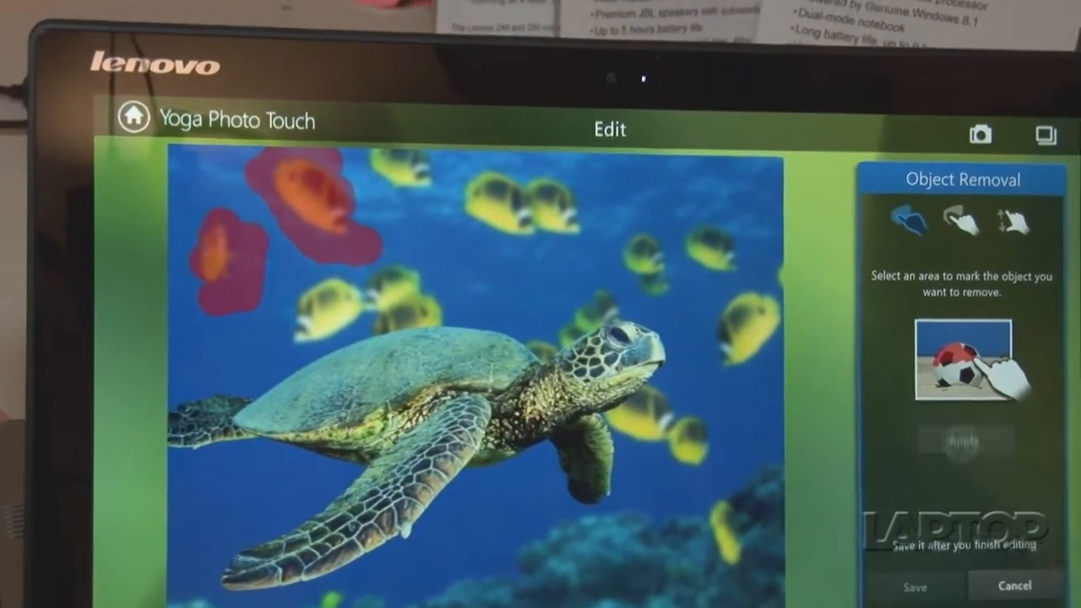
left_click(953, 441)
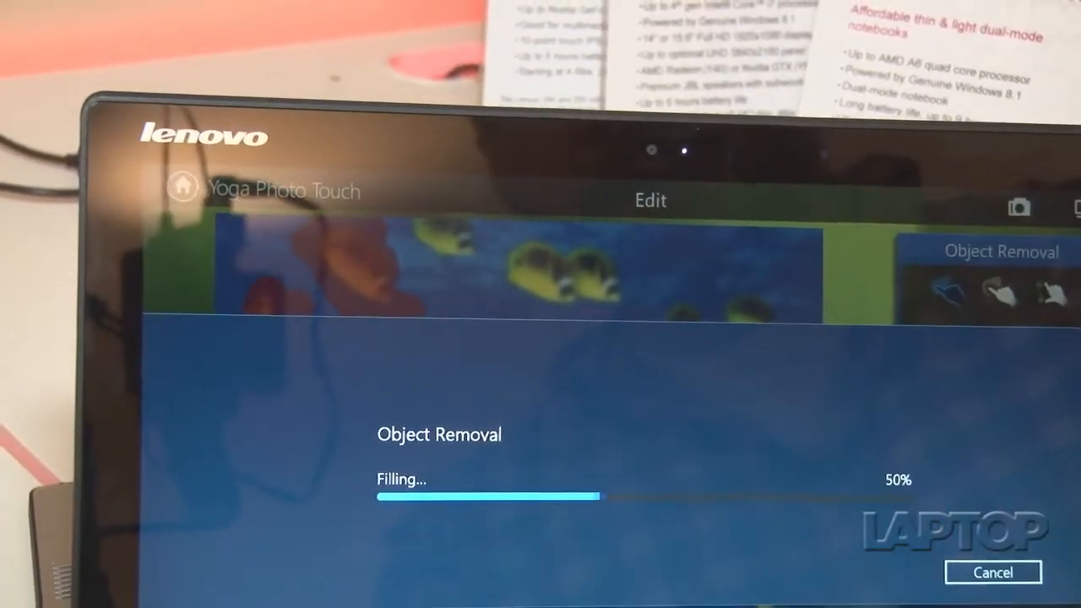